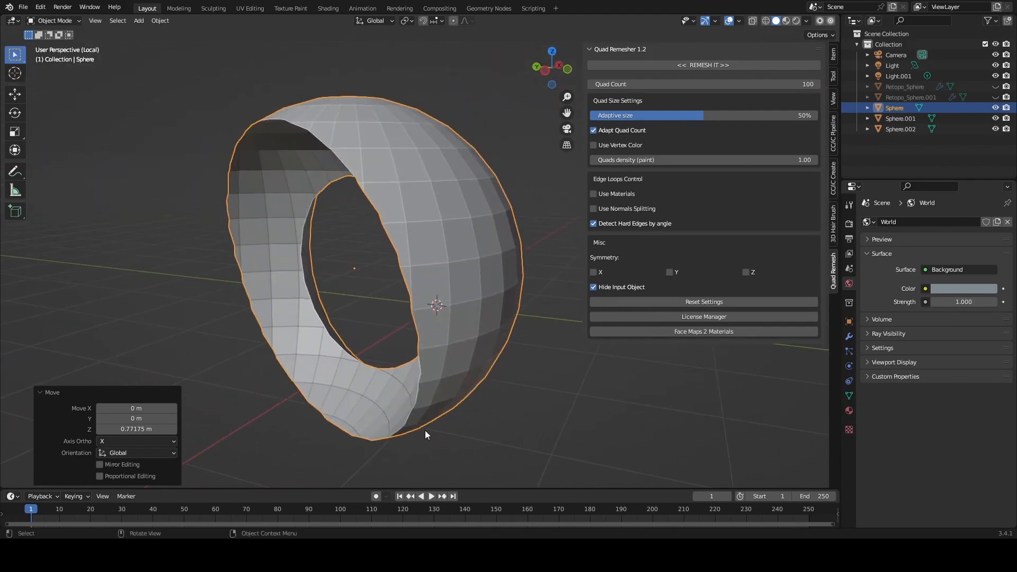
Orbit around the original Sphere ring to examine its creased subdivided surface.
drag(426, 434, 510, 305)
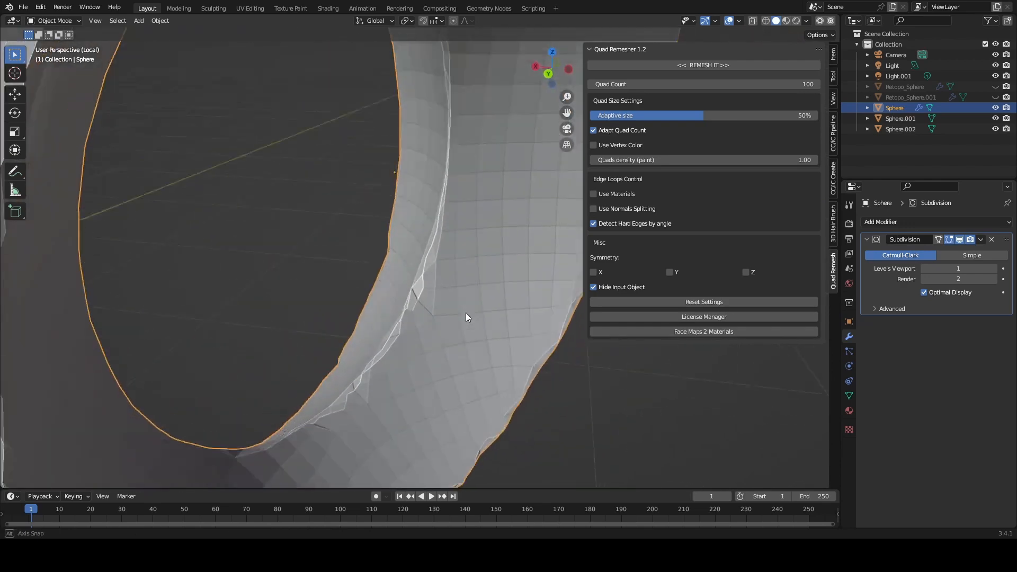
drag(466, 317, 369, 305)
text(200)
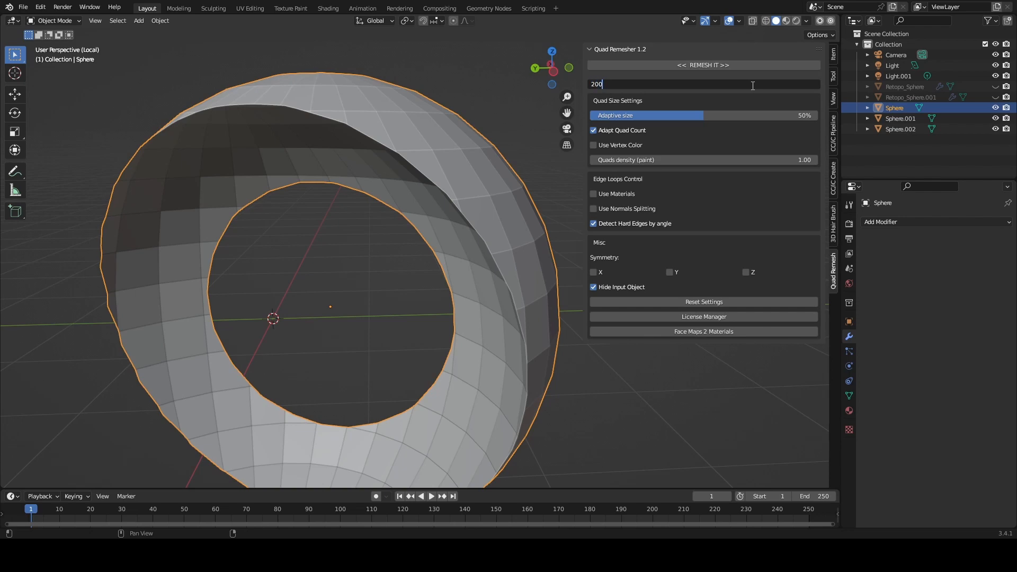
Remesh the ring with Quad Remesher at a quad count of 200, producing Retopo_Sphere.002.
key(Return)
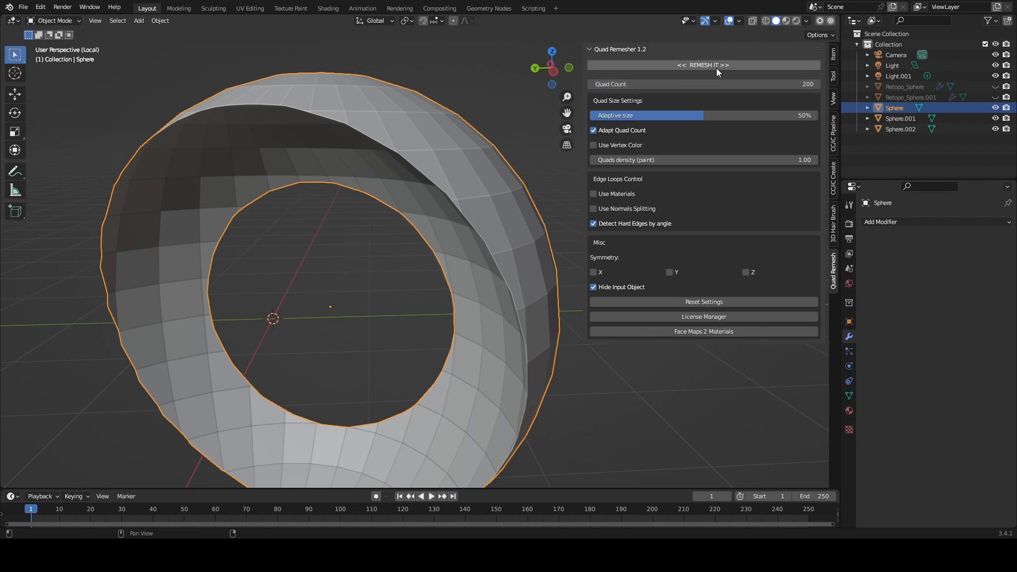
click(703, 64)
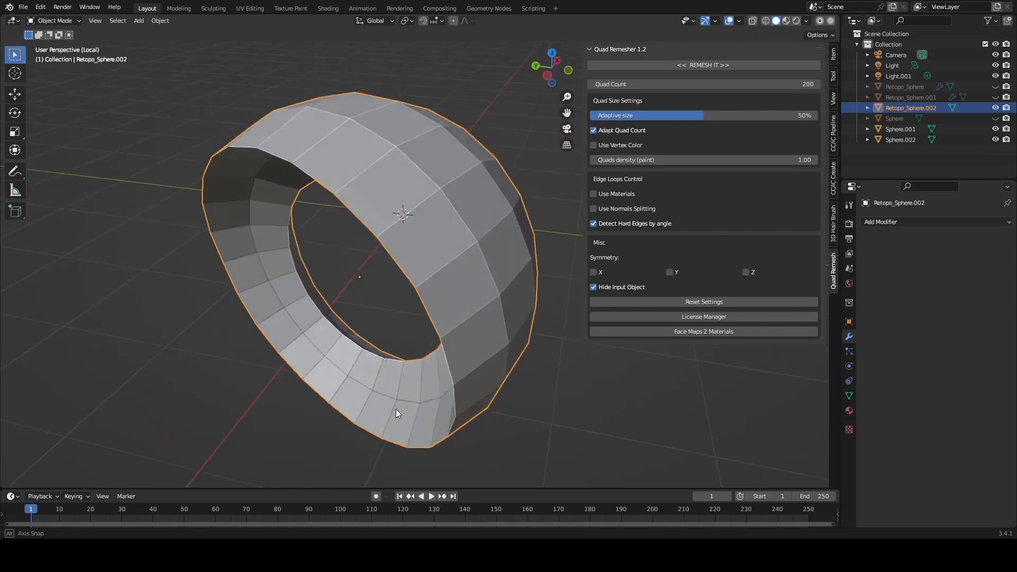
Orbit around Retopo_Sphere.002 to view its top edge and opening.
drag(397, 413, 453, 371)
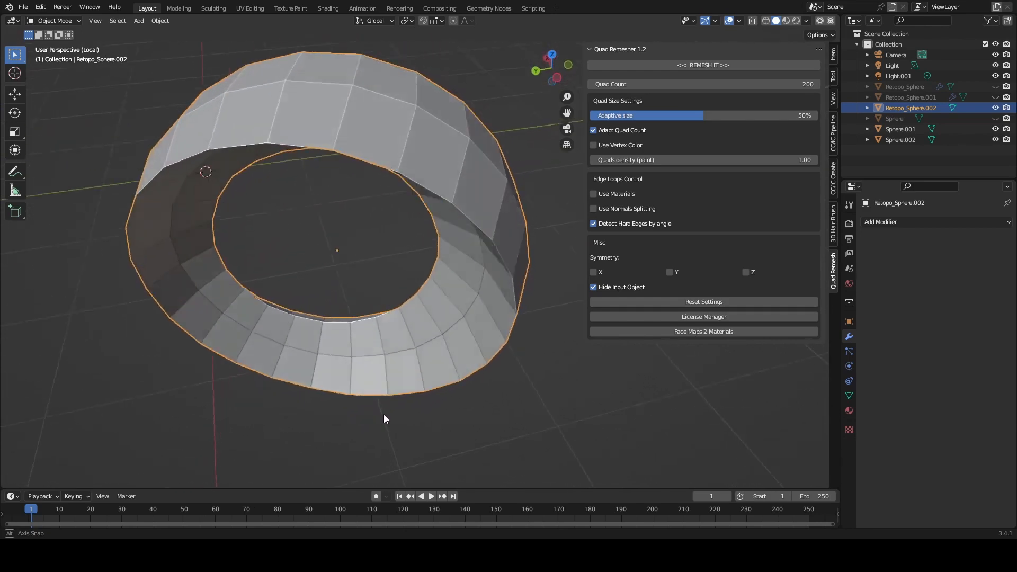
drag(385, 419, 433, 379)
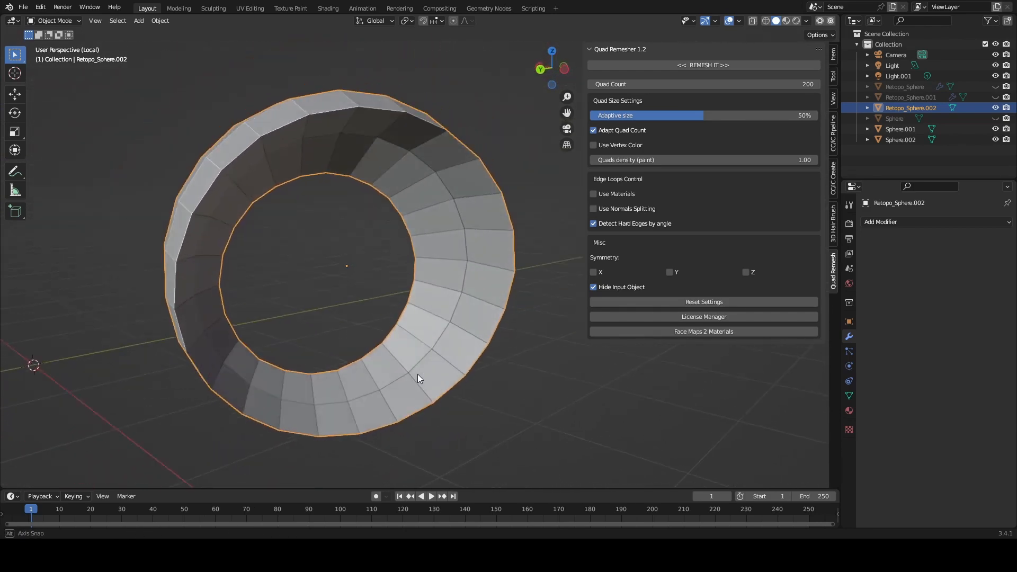
drag(418, 378, 418, 337)
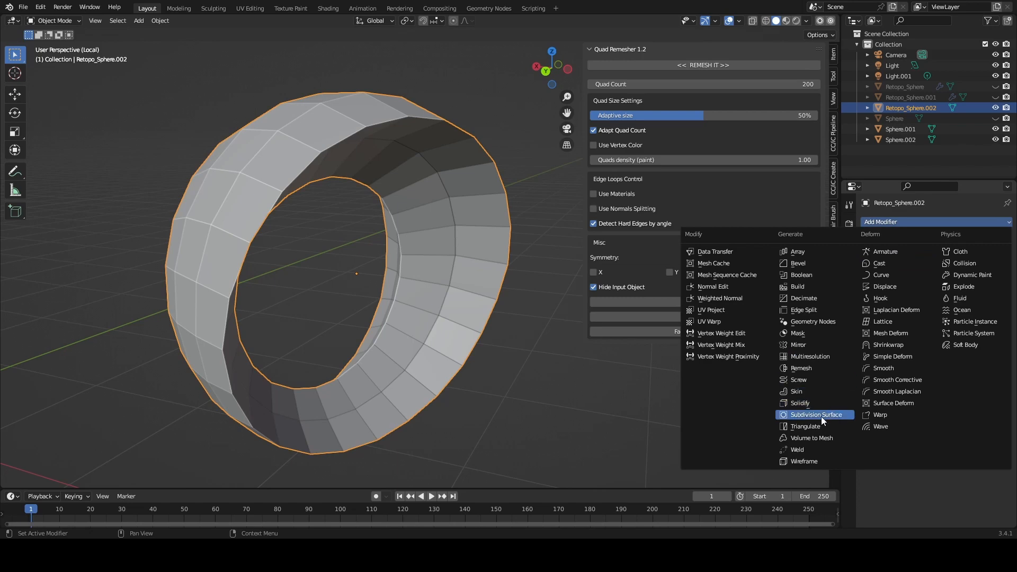
Add a Subdivision Surface modifier to Retopo_Sphere.002 for smoothing.
click(816, 414)
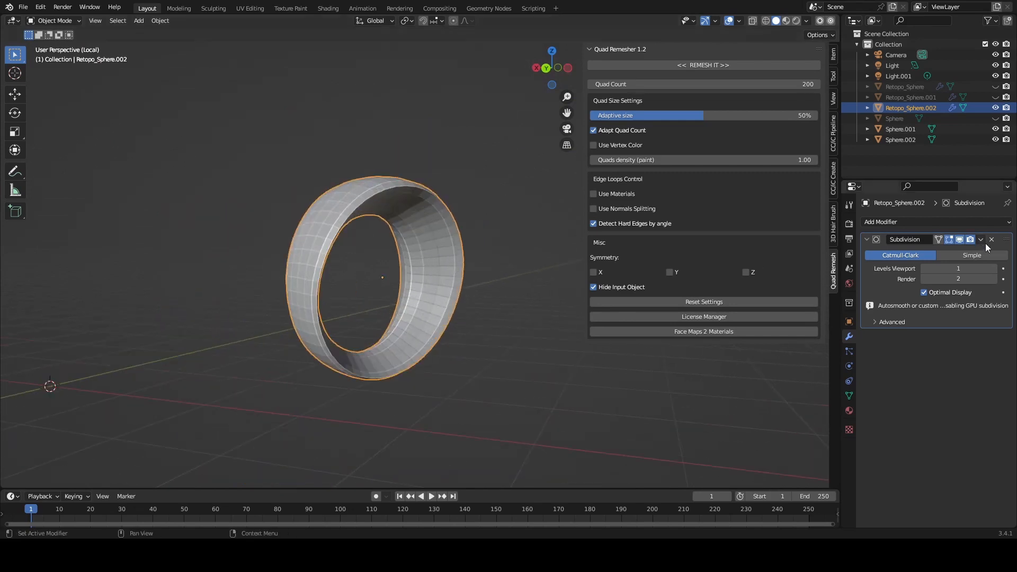
click(992, 239)
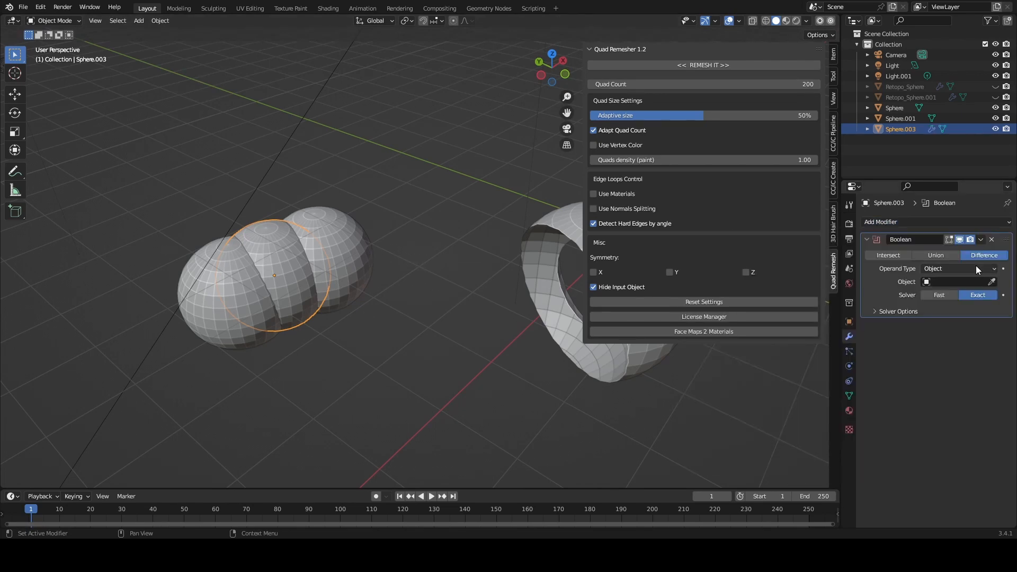
Set Sphere.001 as the Difference Boolean's object on Sphere.003 and apply the cut.
click(957, 282)
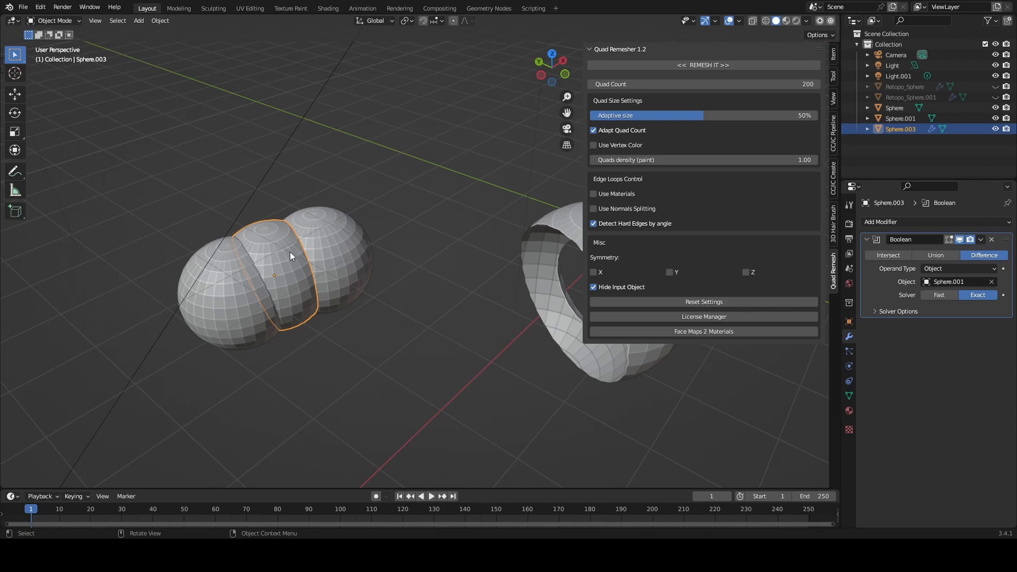
click(981, 240)
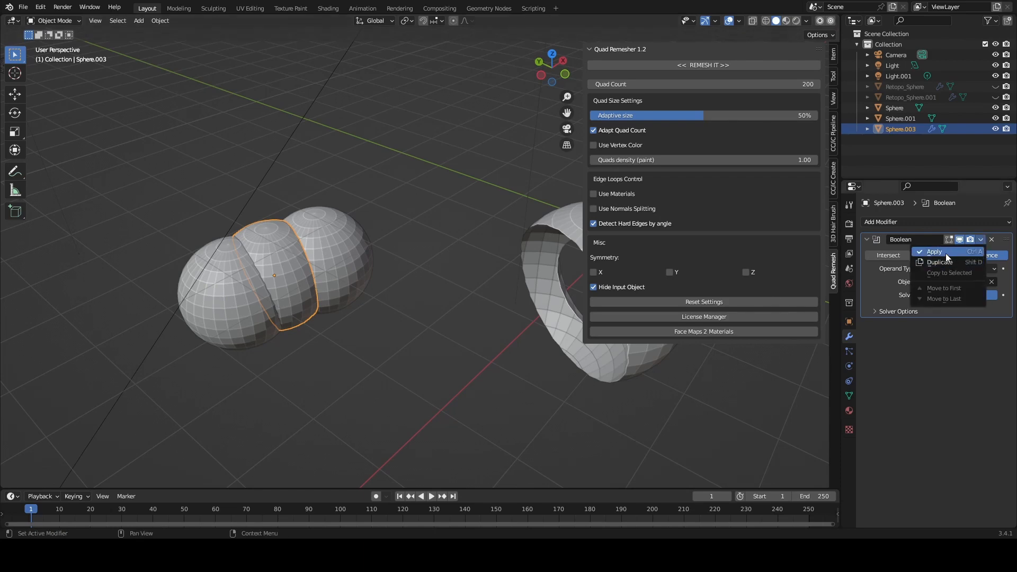
click(935, 252)
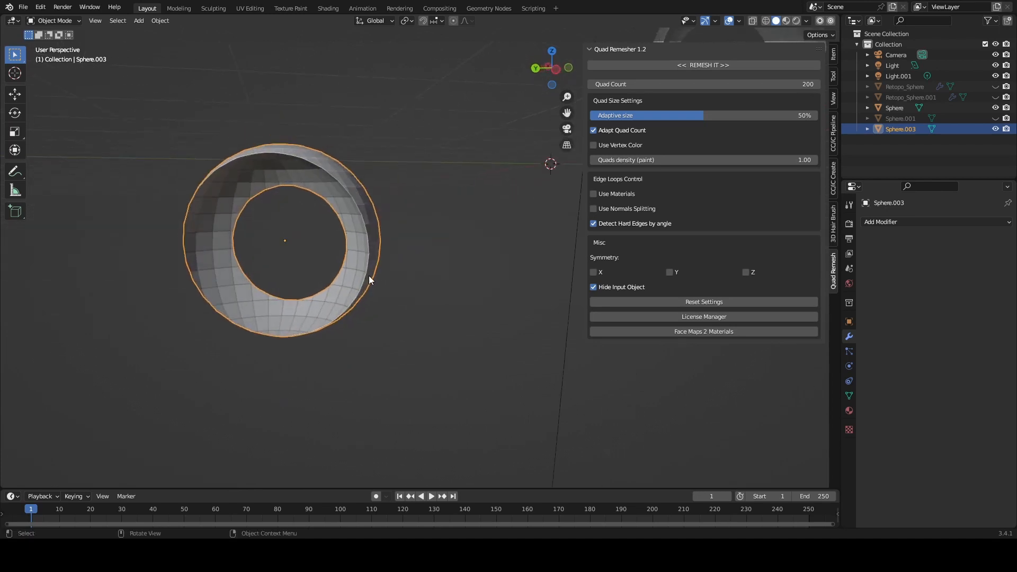
Orbit around Sphere.003 to inspect the boolean-cut ring.
drag(370, 279, 417, 303)
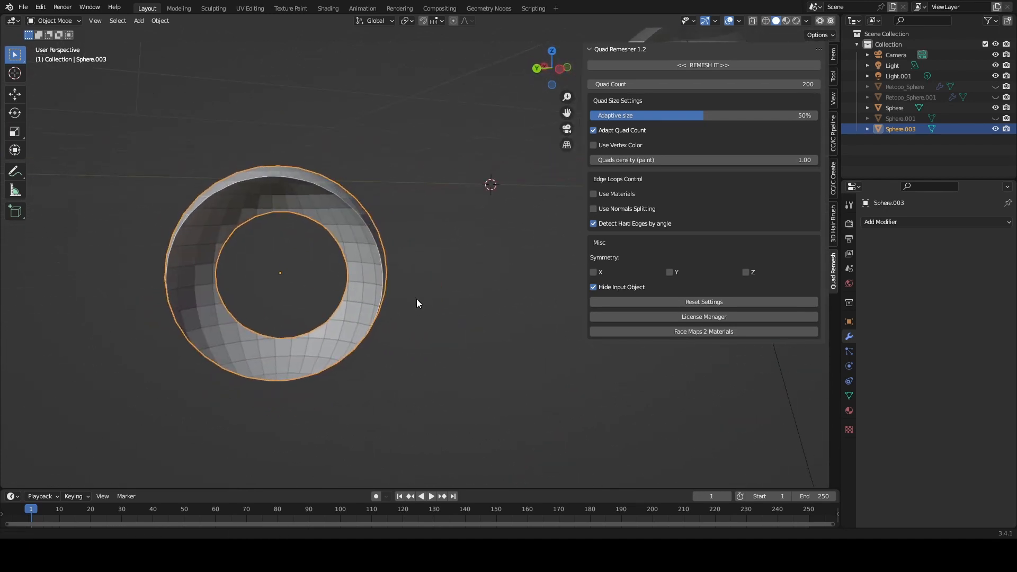
drag(418, 305, 438, 347)
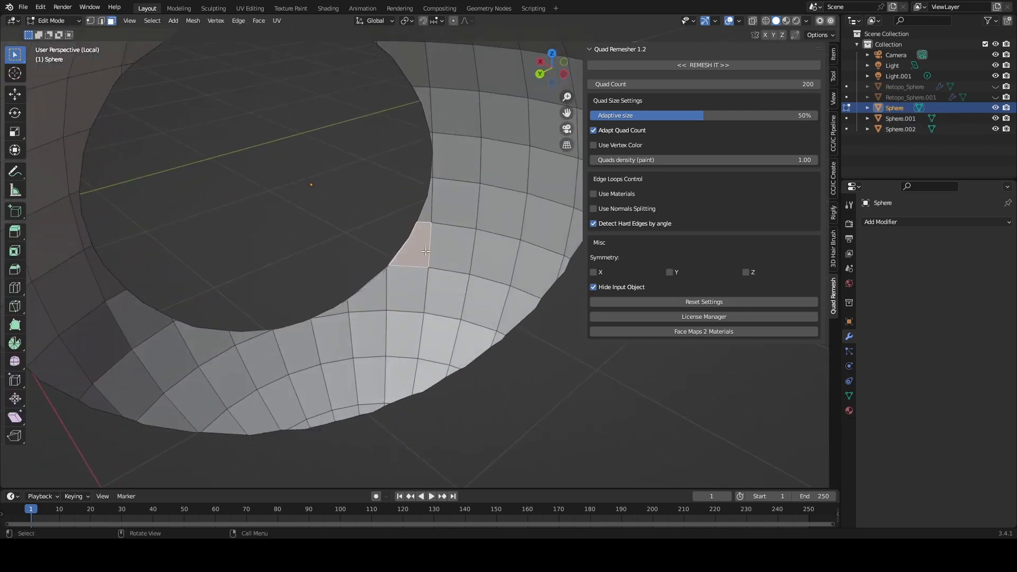
Return Sphere to Object Mode and preview a trial Subdivision modifier showing jagged creases.
key(Tab)
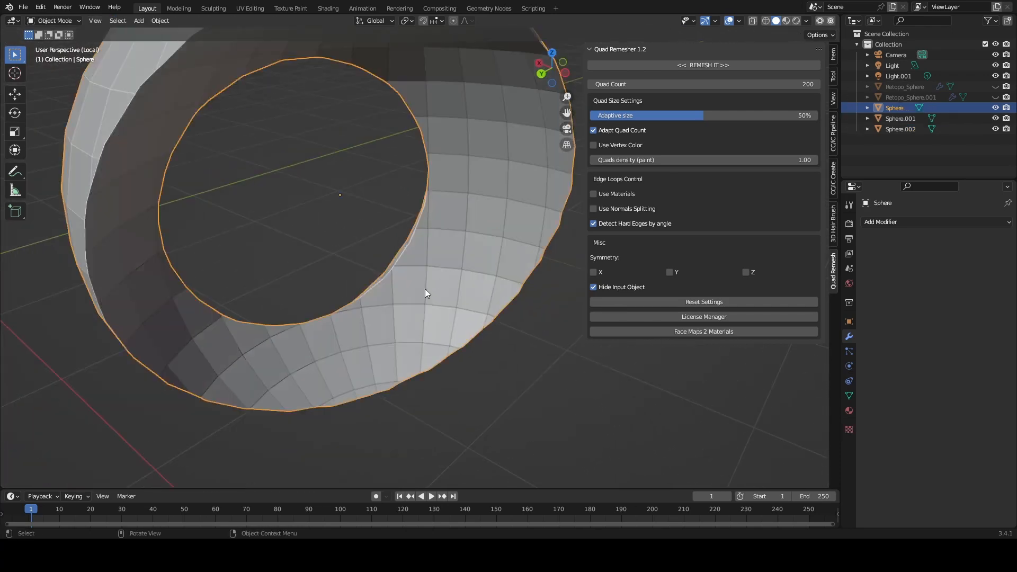
click(881, 222)
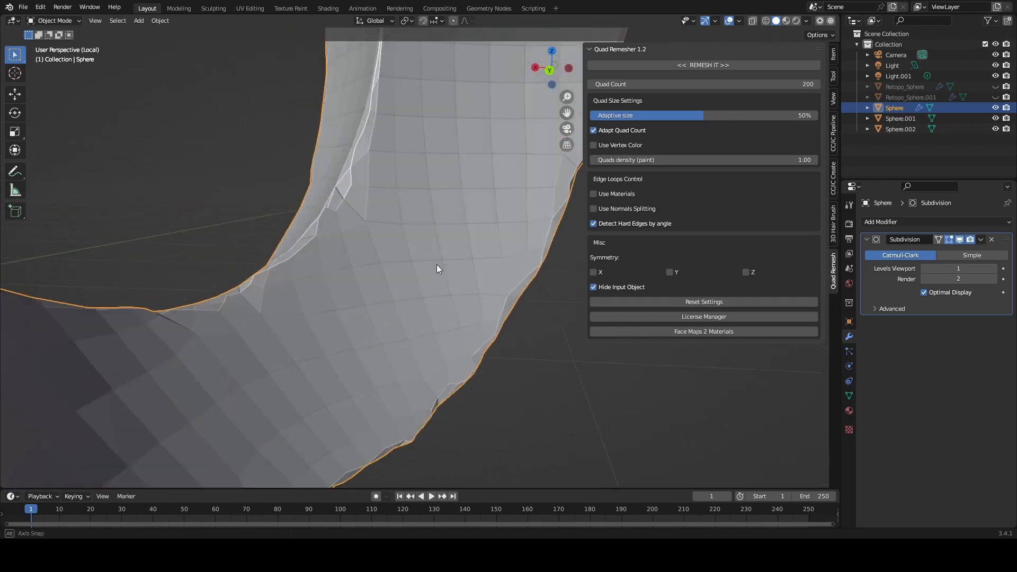
drag(437, 269, 367, 328)
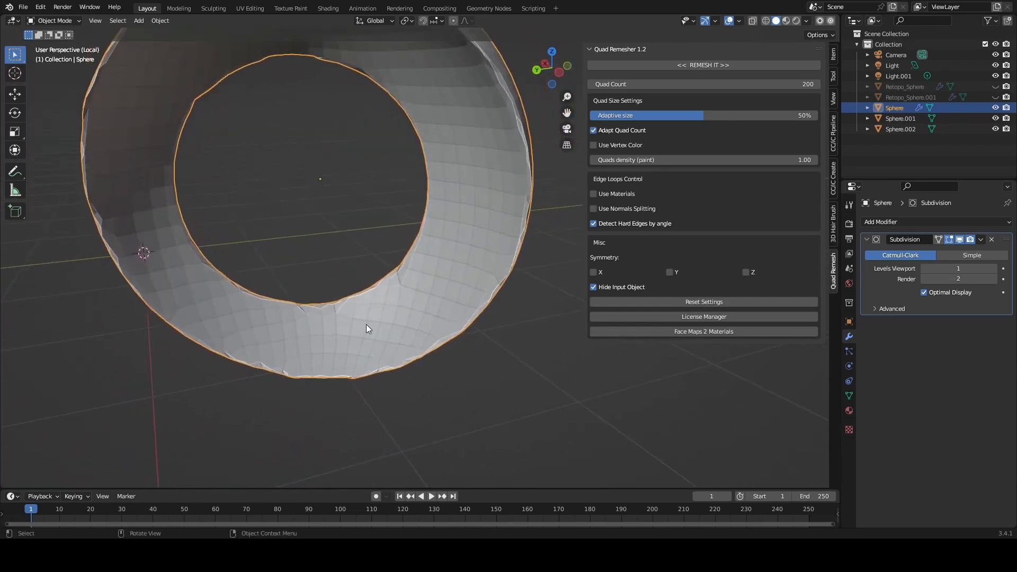
drag(367, 328, 461, 322)
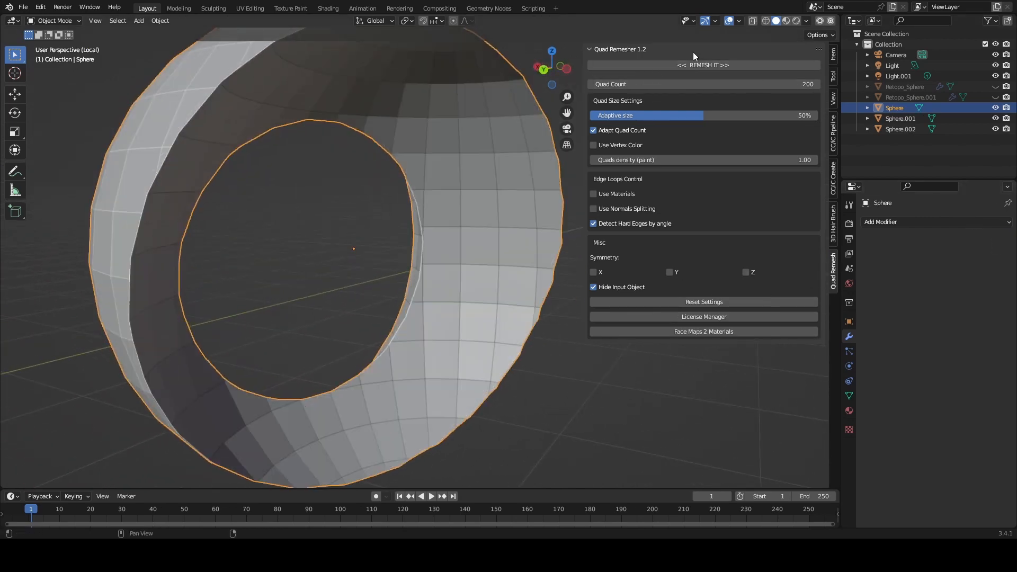
Remesh the ring into quads, subdivide it to viewport level 2 and shade it smooth.
click(704, 65)
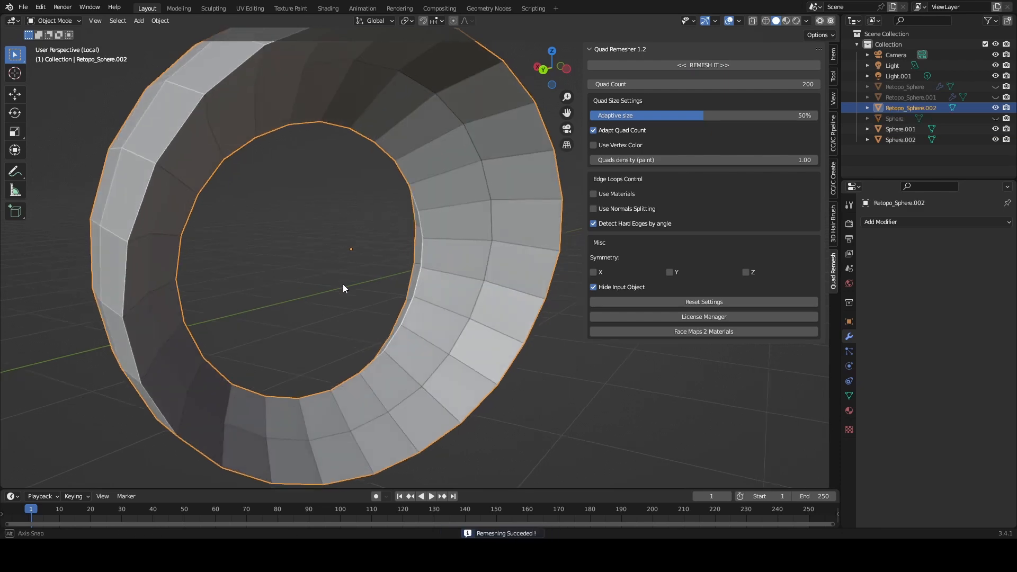
drag(343, 289, 470, 297)
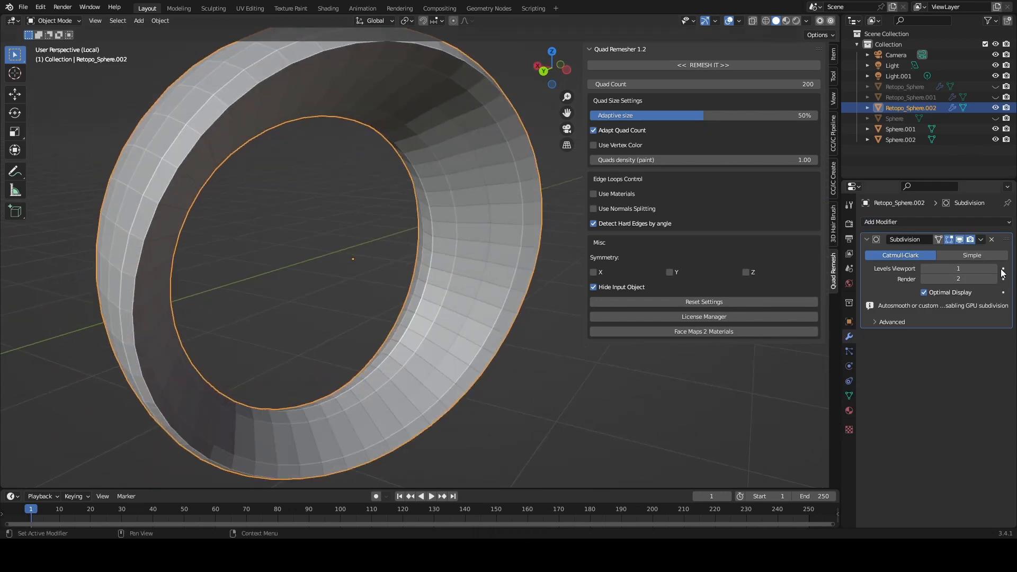
click(160, 20)
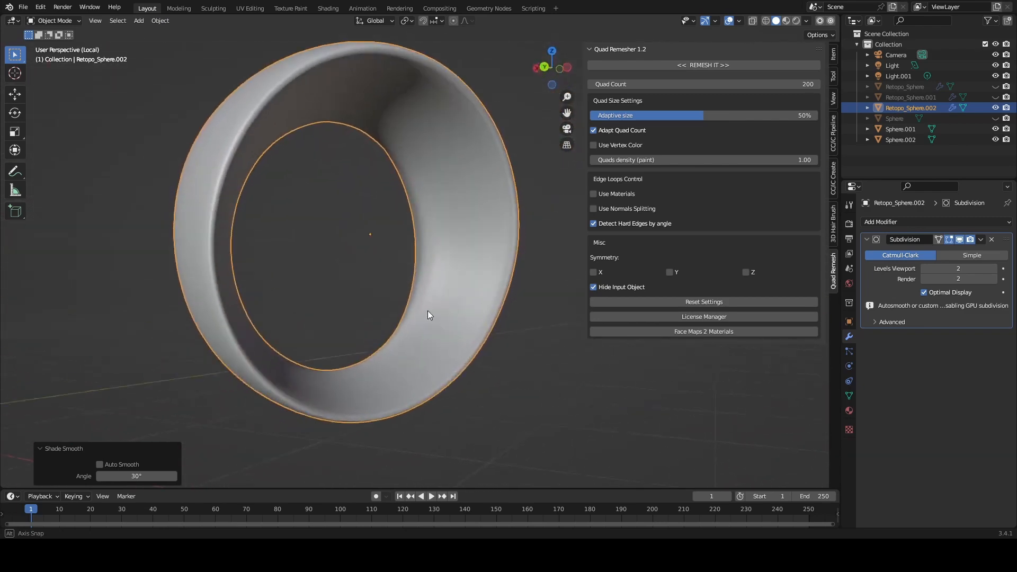
drag(428, 316, 282, 276)
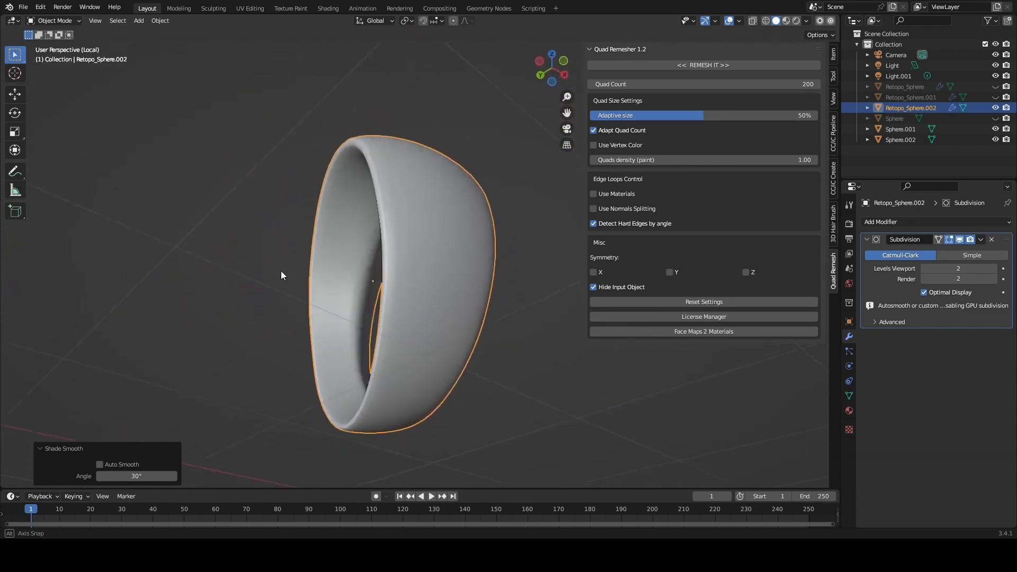
drag(281, 276, 440, 343)
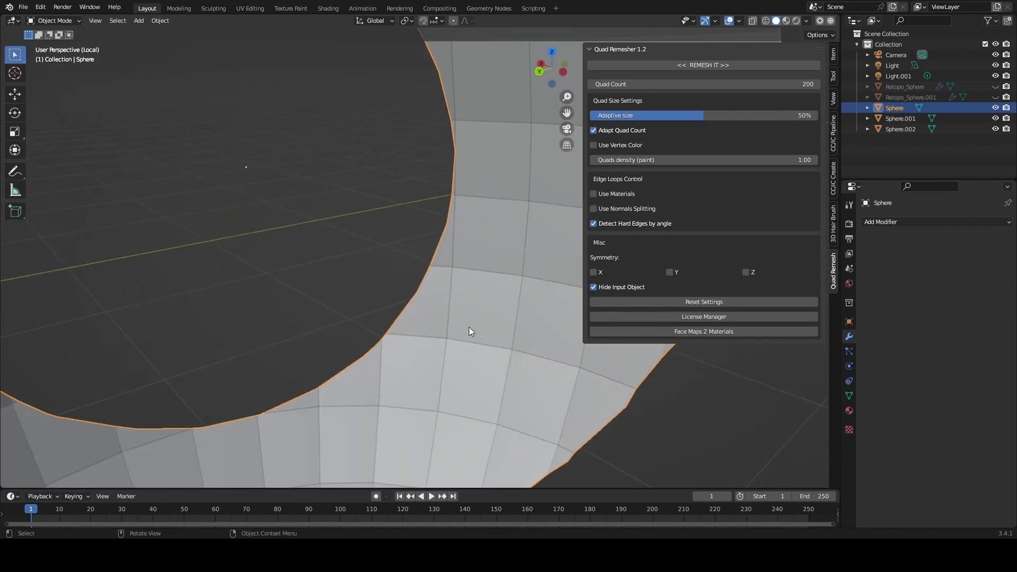
key(Tab)
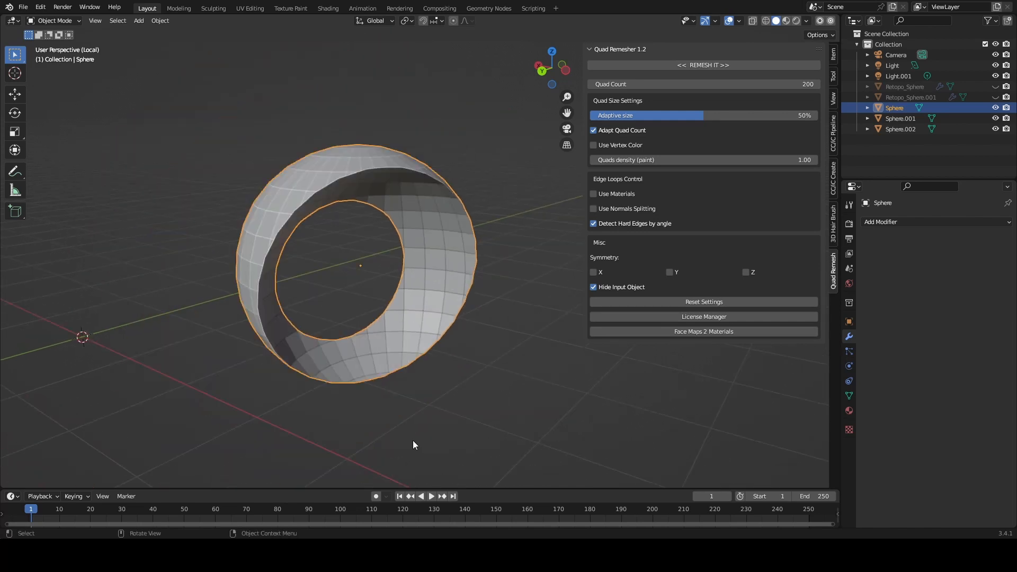
drag(415, 444, 376, 443)
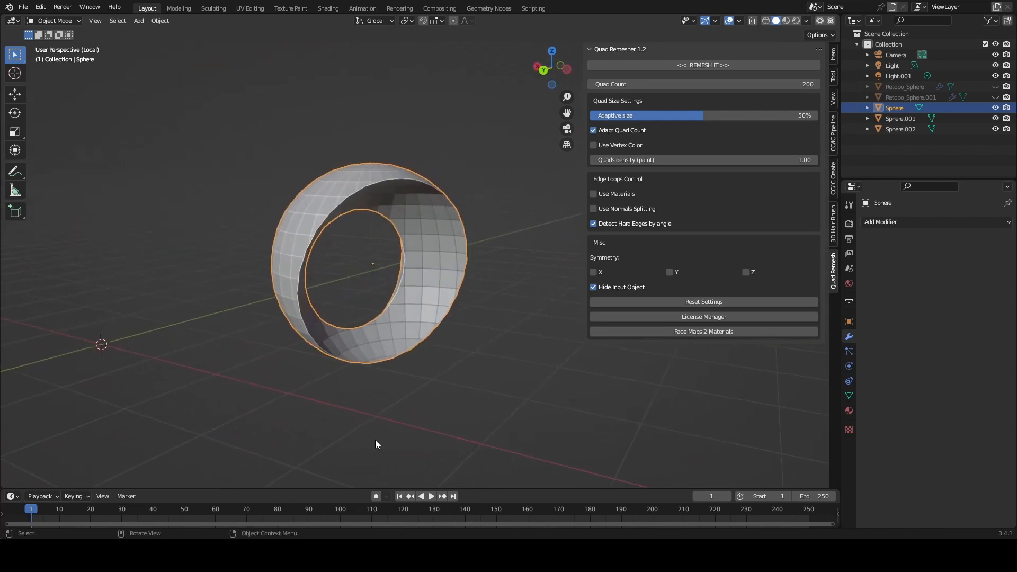
drag(376, 260, 334, 247)
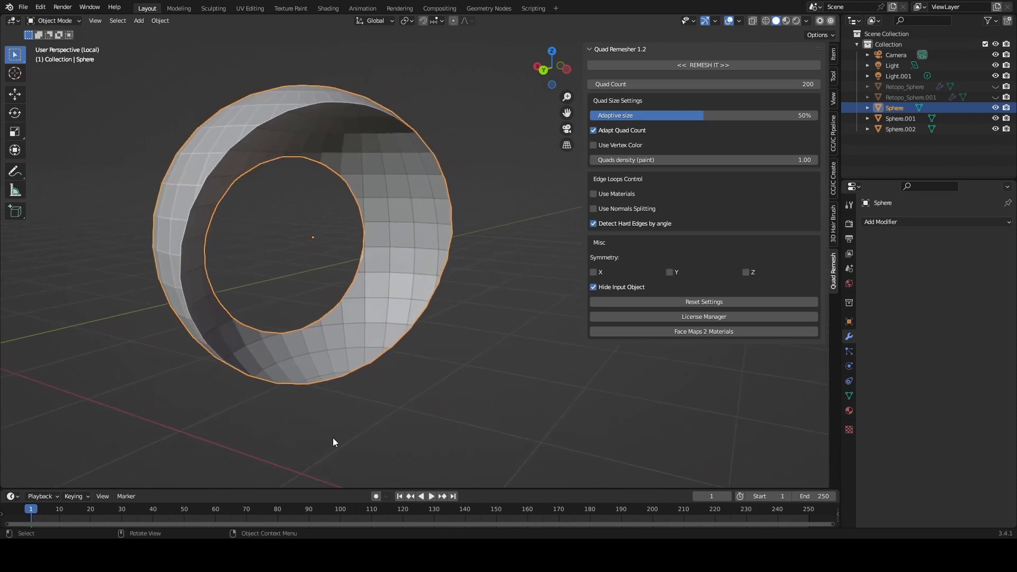
mouse_move(347, 436)
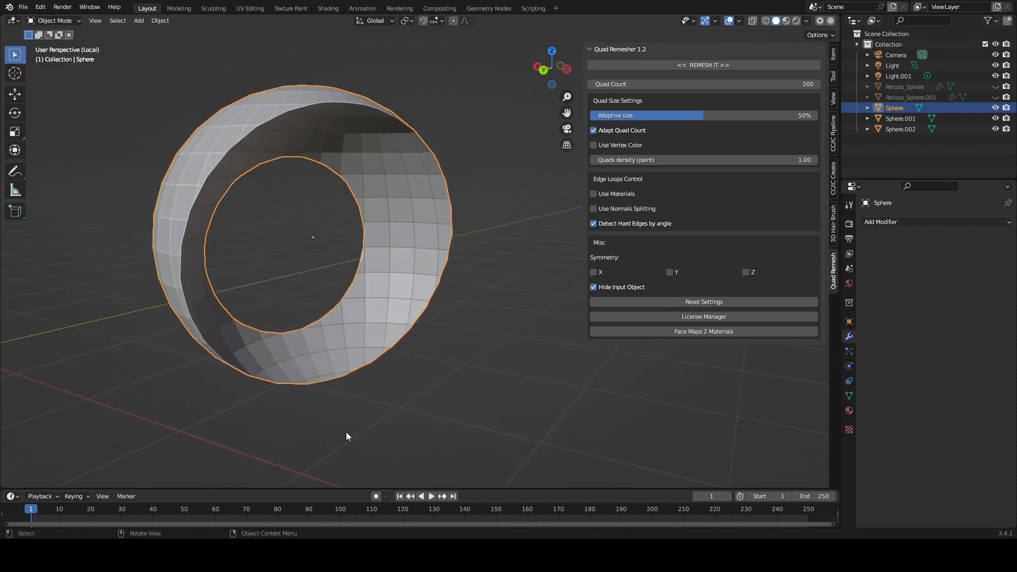